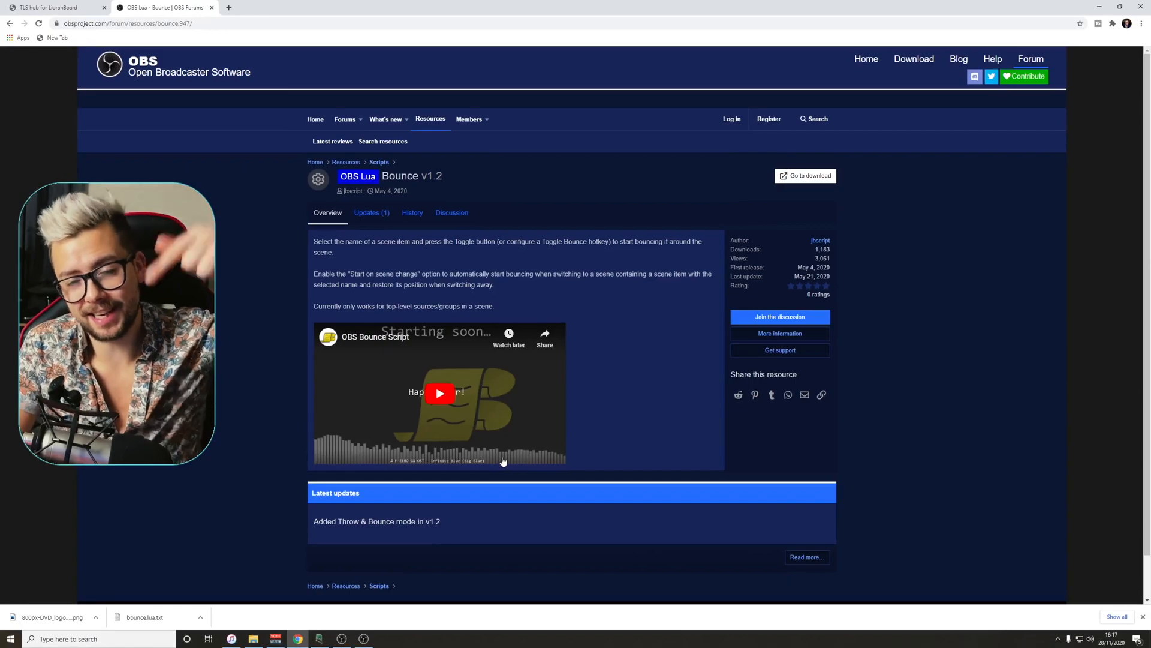
mouse_move(572, 350)
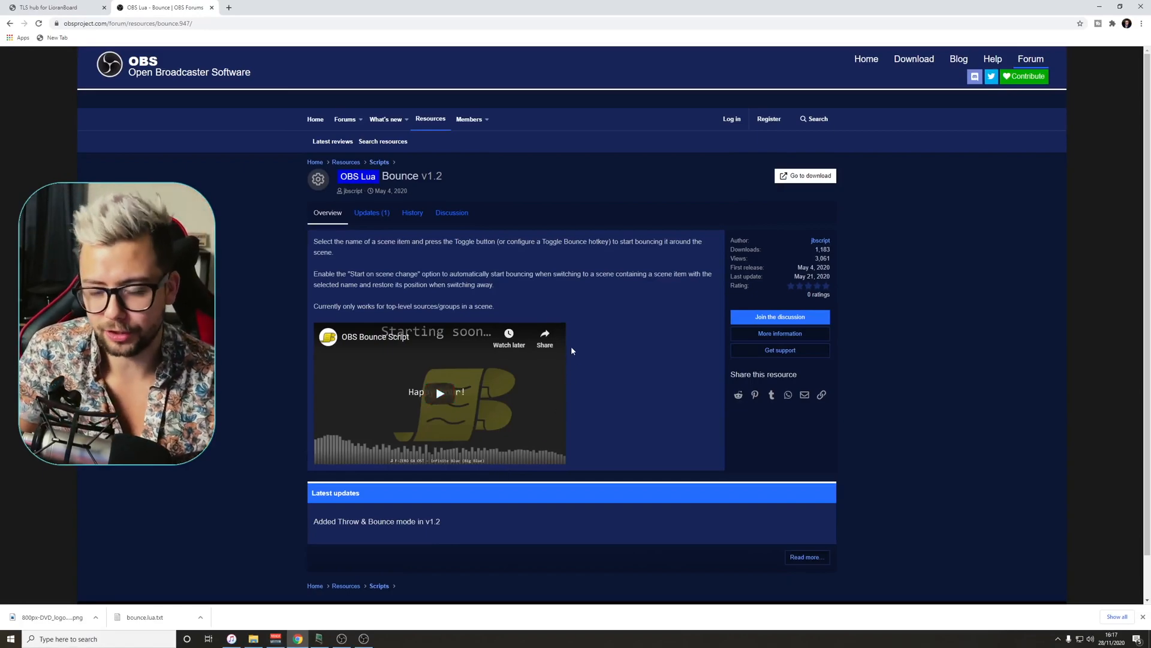
mouse_move(806, 175)
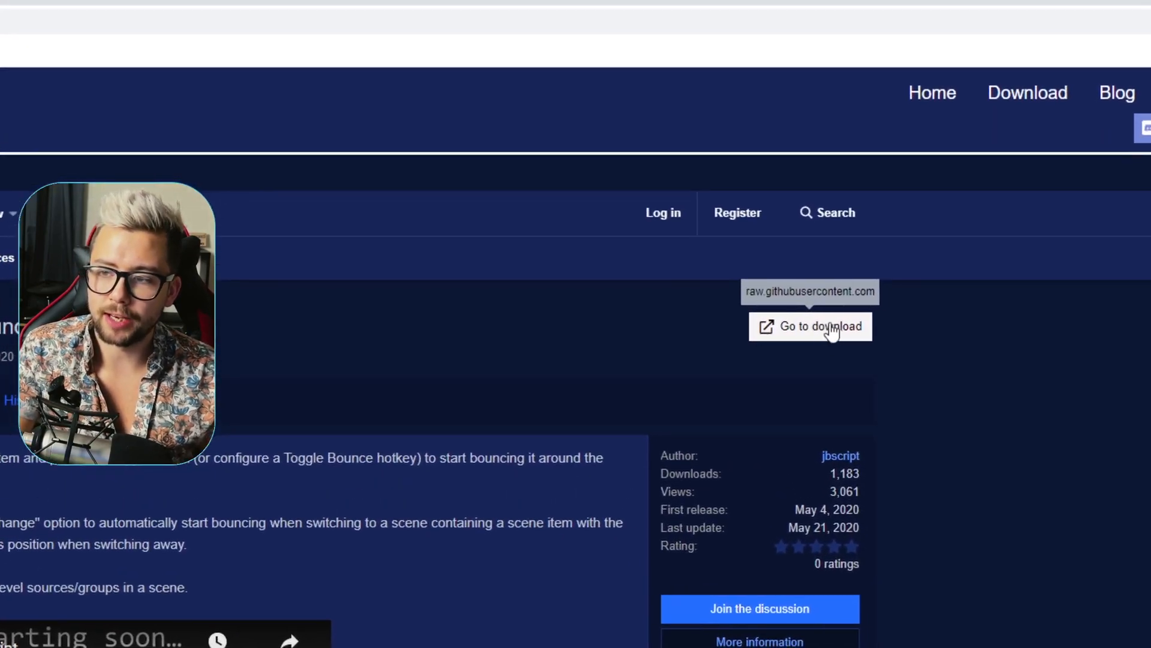
Open the Bounce v1.2 download link to show the raw bounce.lua code.
left_click(811, 326)
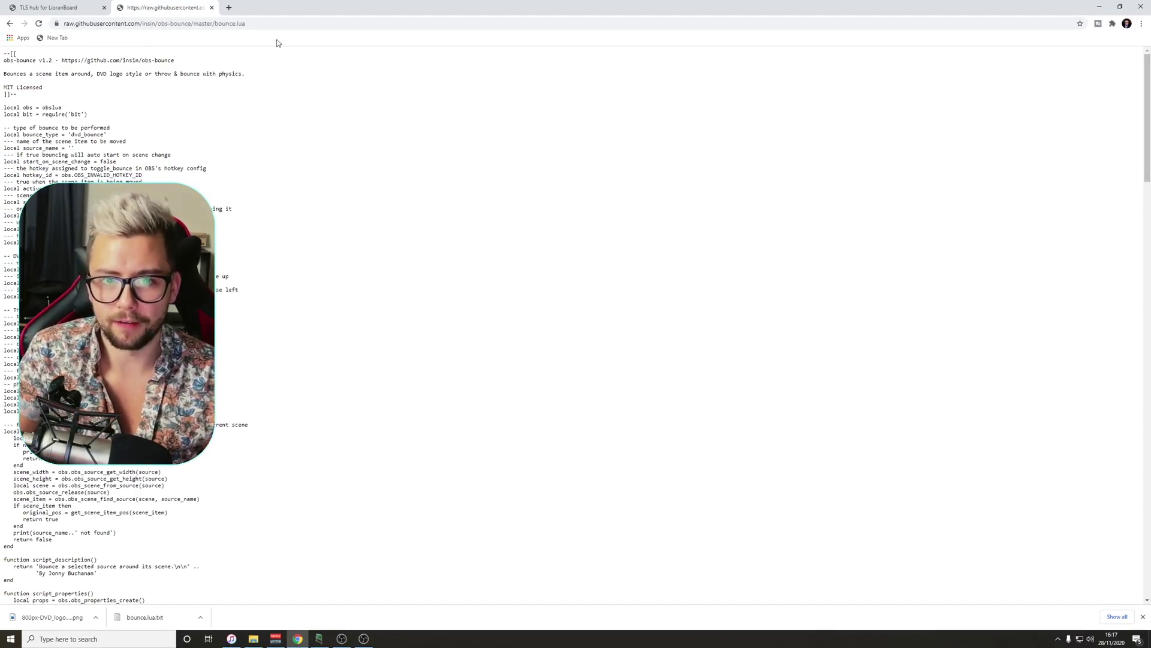
mouse_move(402, 284)
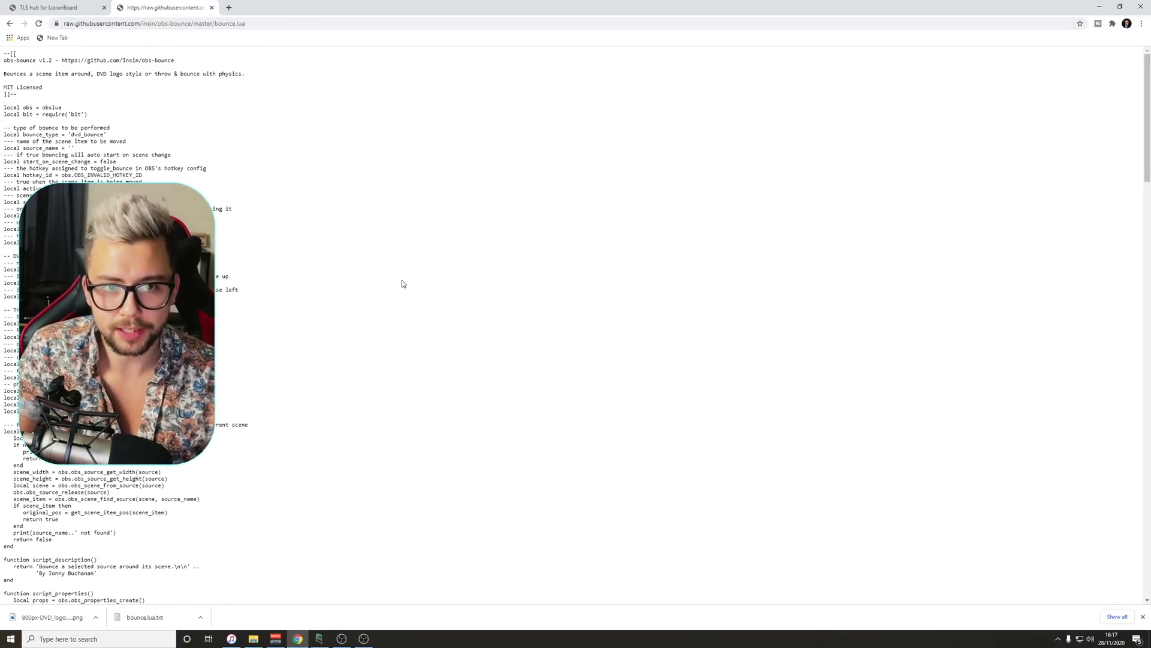
Save the raw script page to the Desktop as bounce.lua with All Files type.
right_click(401, 284)
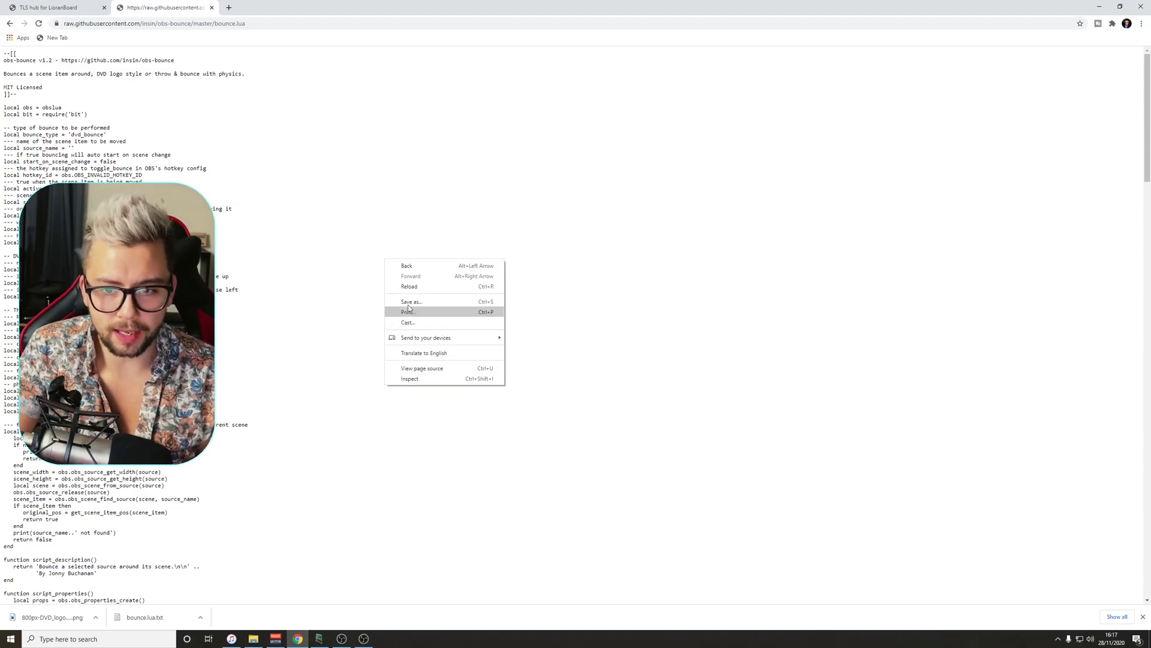
left_click(412, 301)
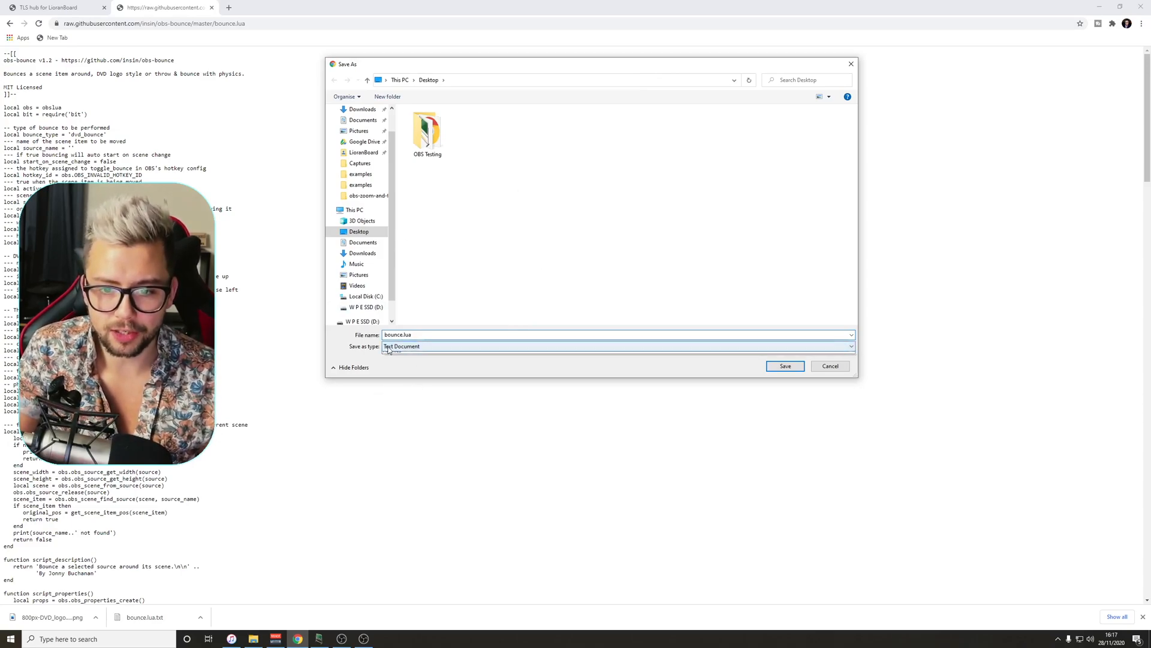
left_click(617, 346)
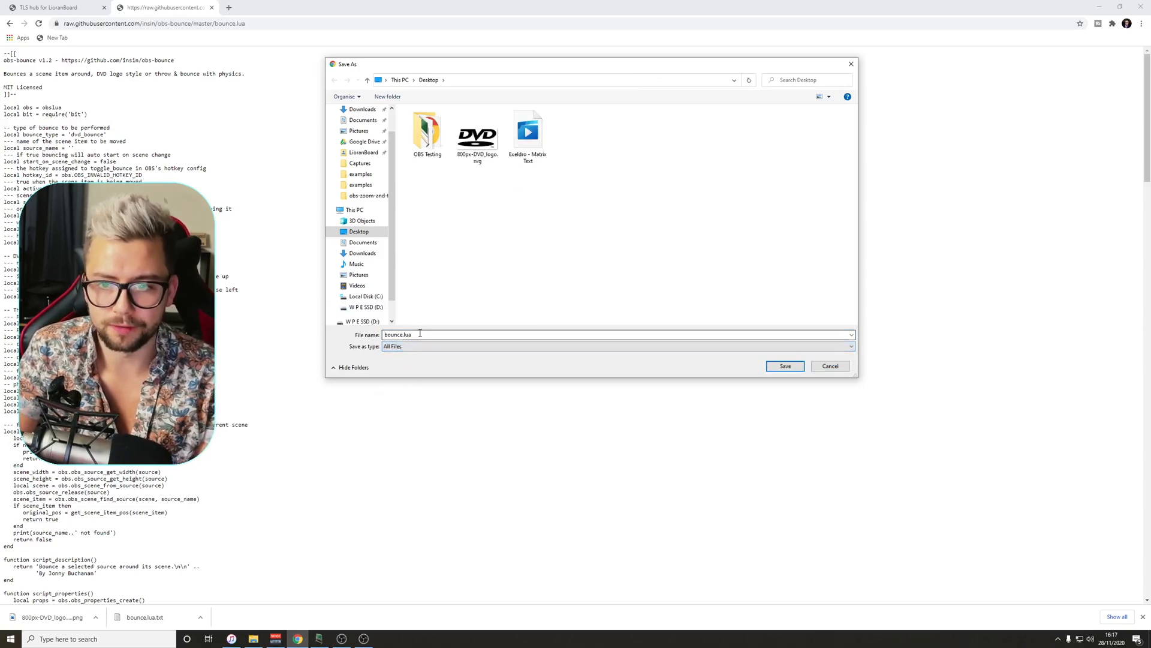
key("Backspace")
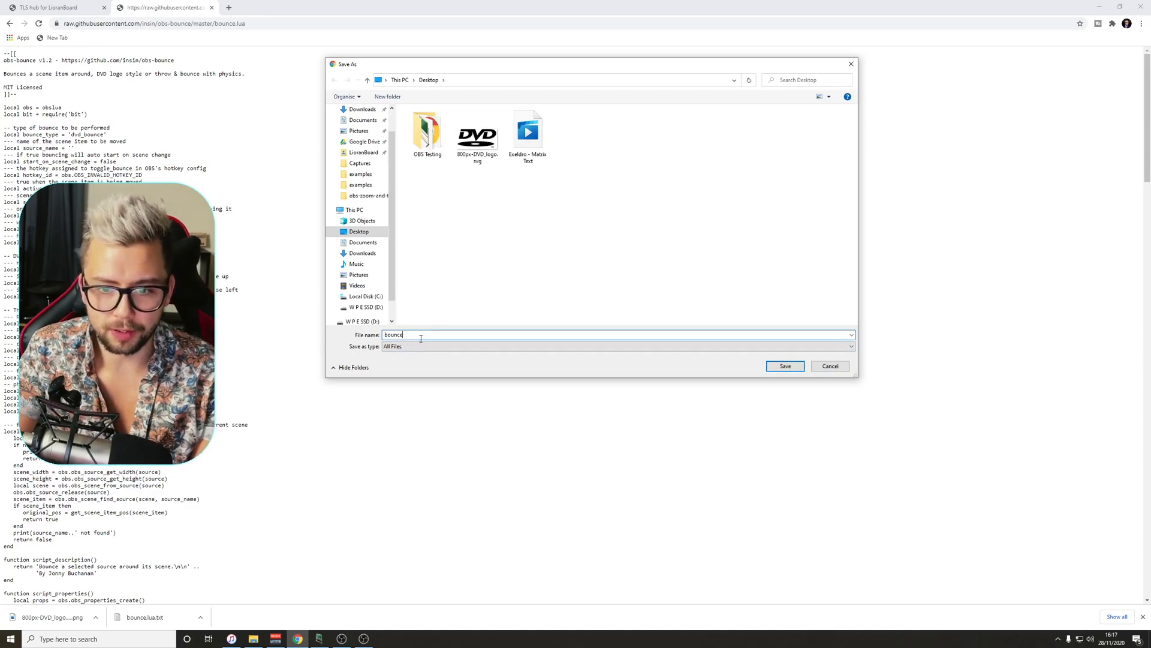
key("Backspace")
type(".lua")
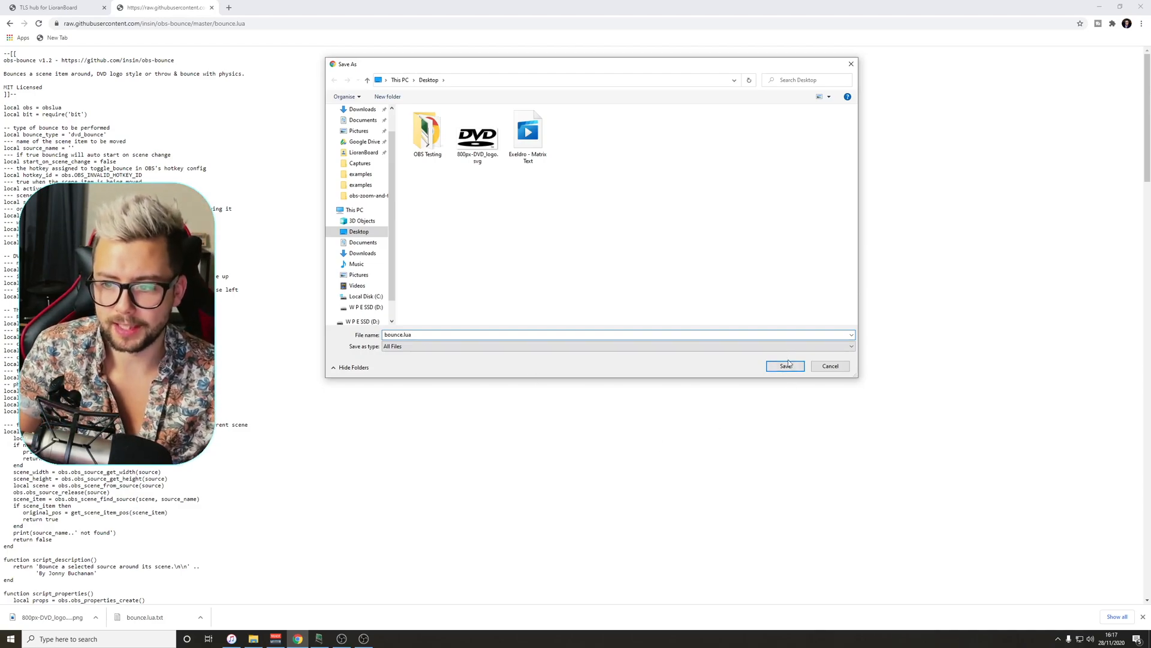
left_click(784, 365)
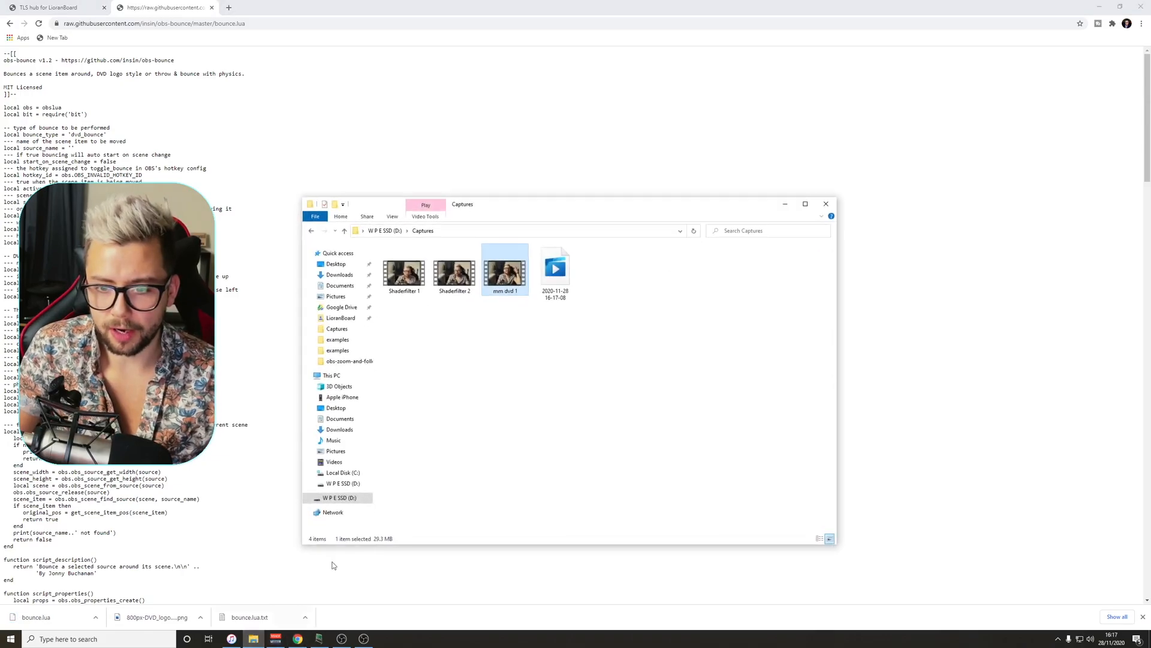
Browse Downloads, then the Desktop folder in File Explorer to locate bounce.lua.
left_click(340, 274)
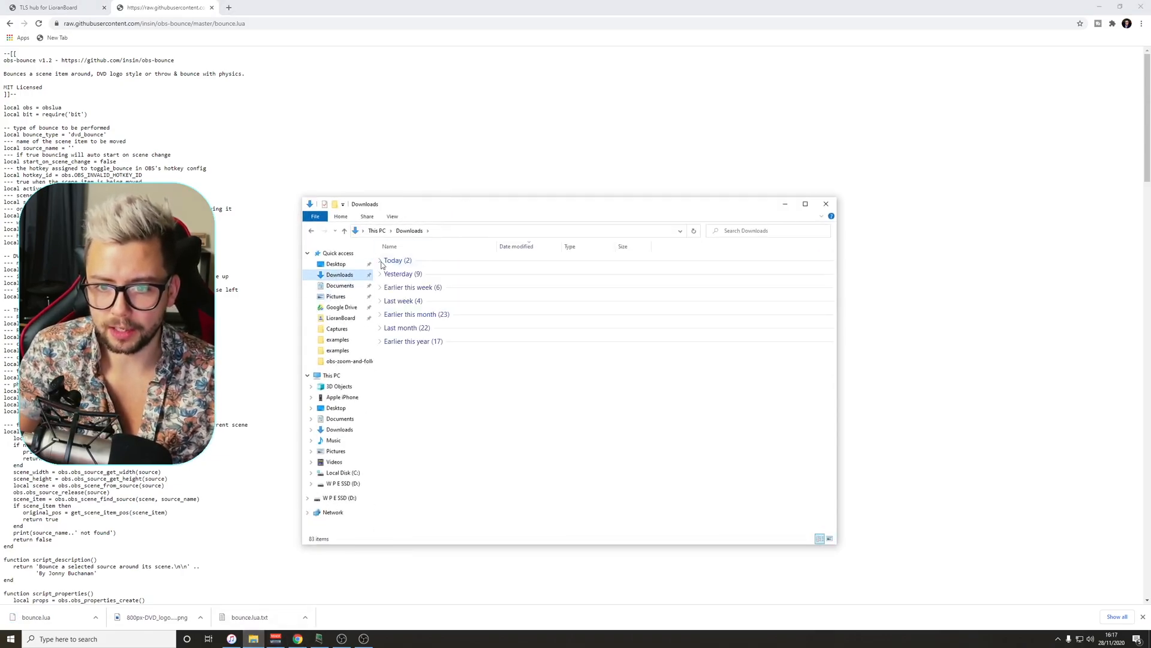
left_click(380, 260)
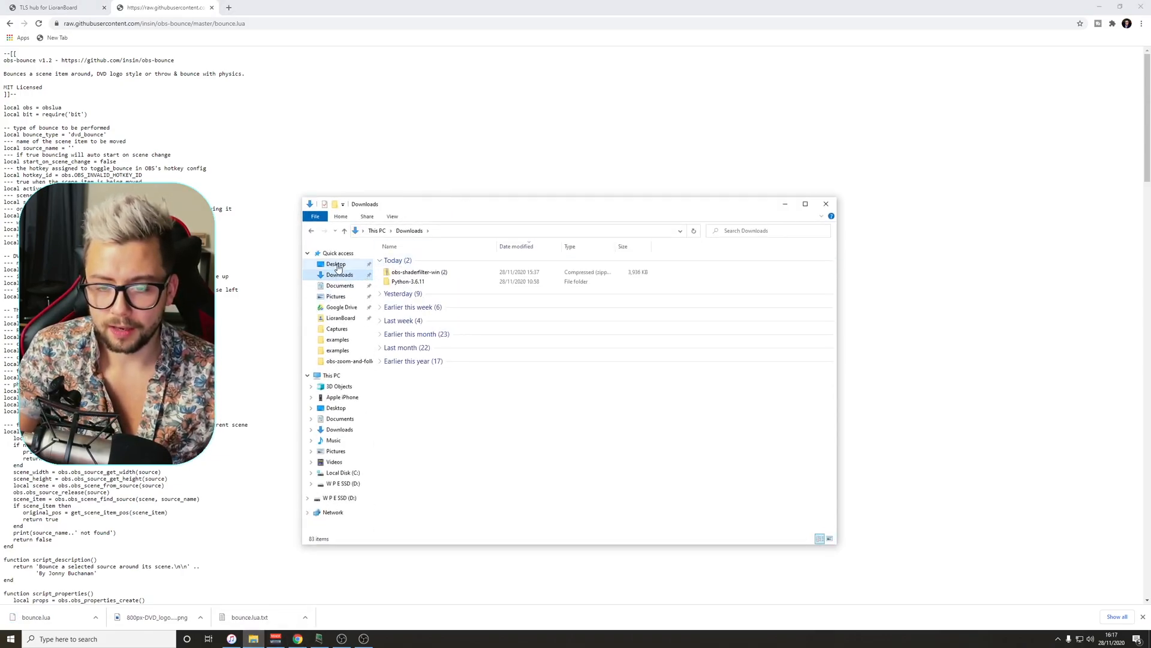
left_click(336, 264)
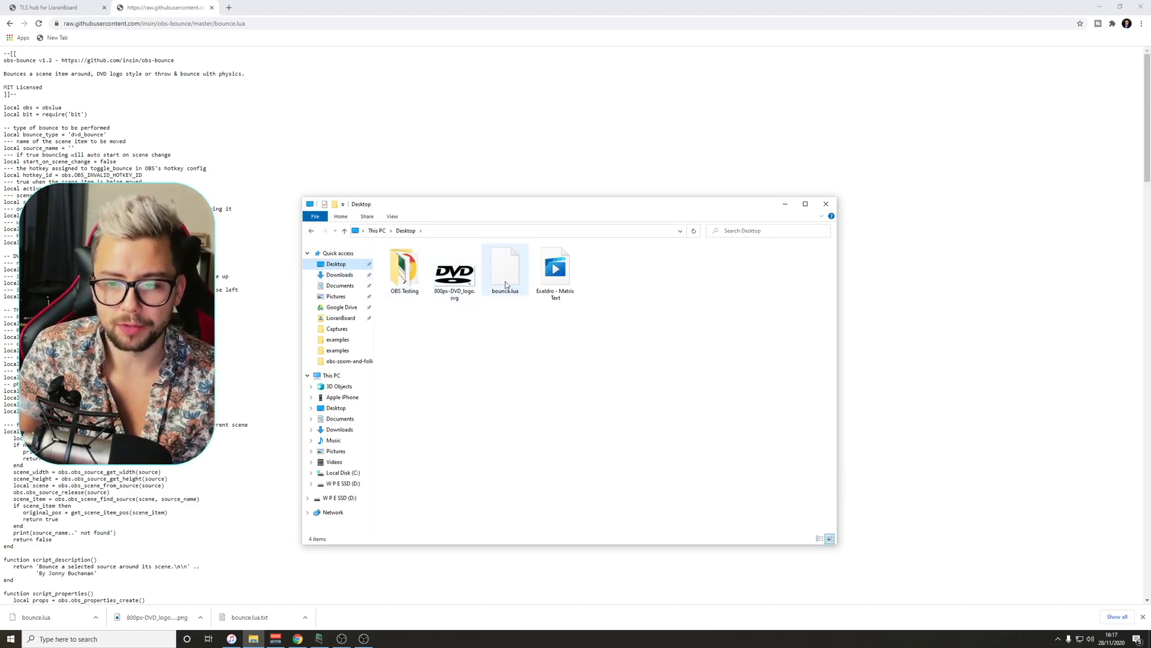
mouse_move(518, 295)
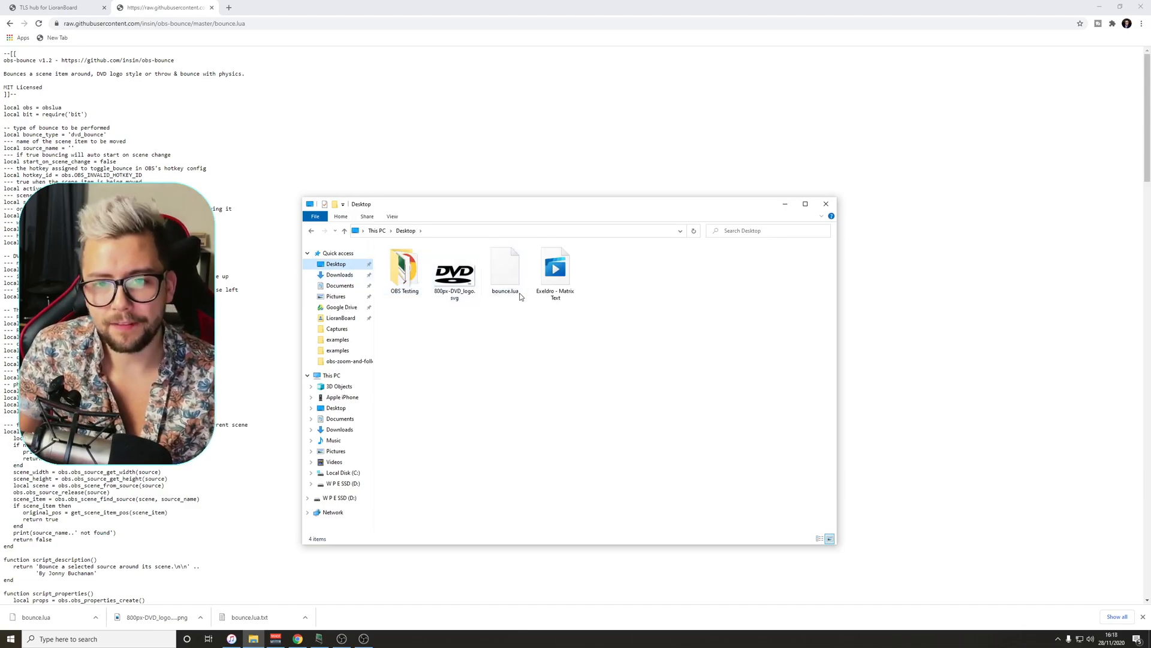
mouse_move(505, 264)
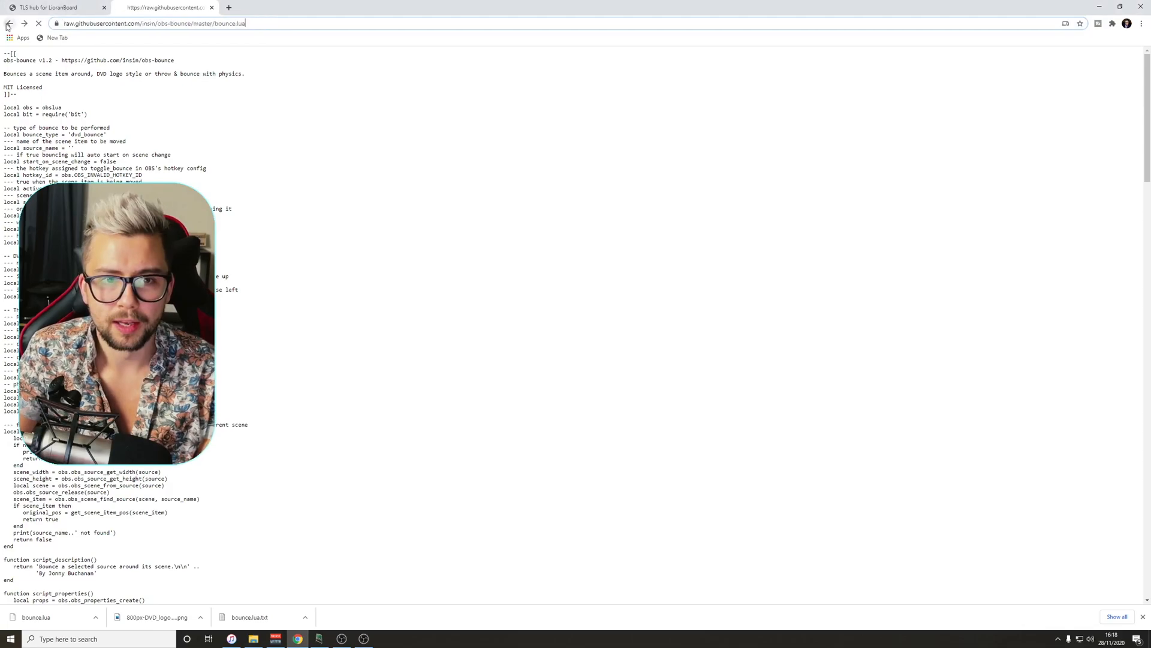
Follow the Bounce discussion thread to the obs-bounce GitHub repository and download its ZIP.
left_click(10, 22)
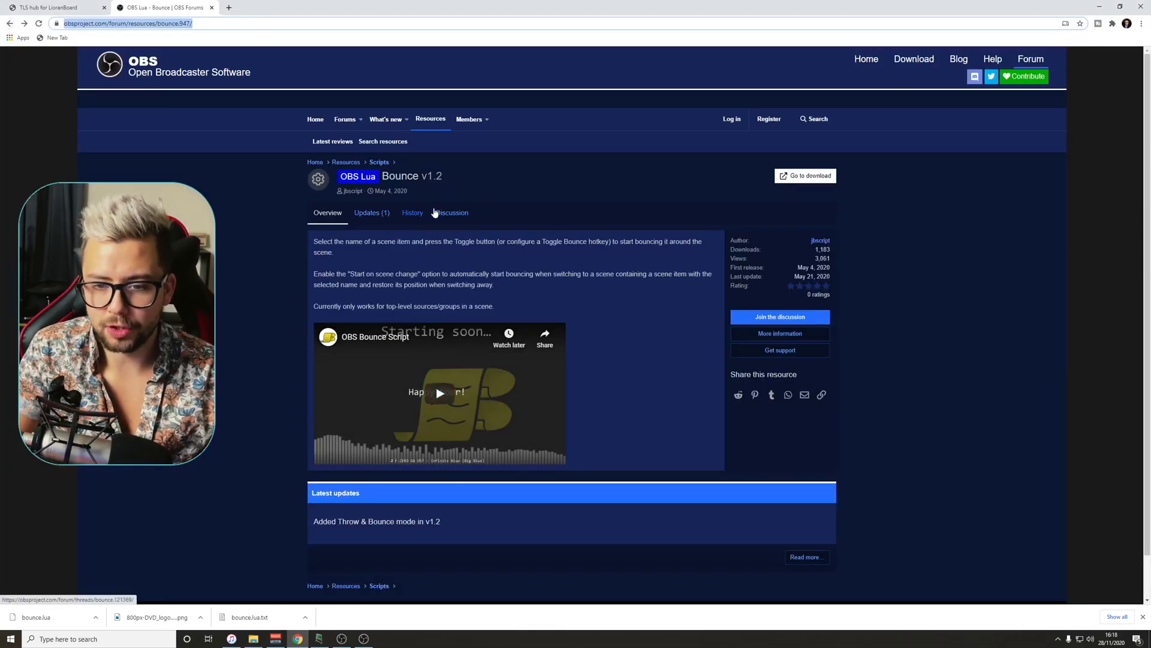
left_click(452, 212)
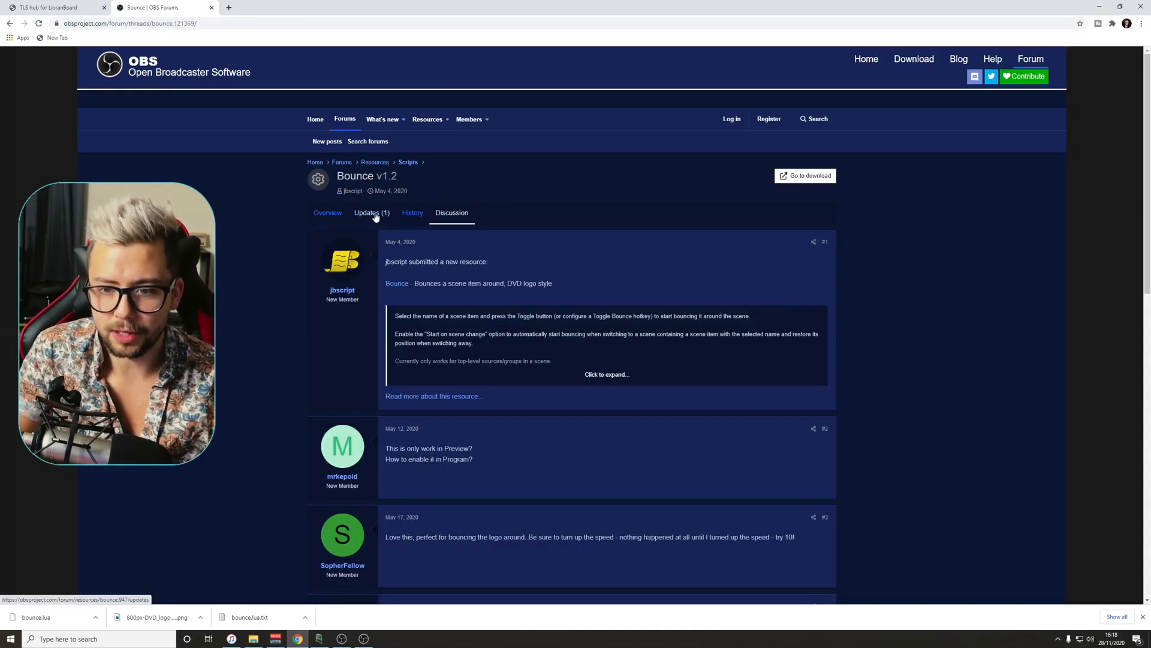
scroll("down", 3)
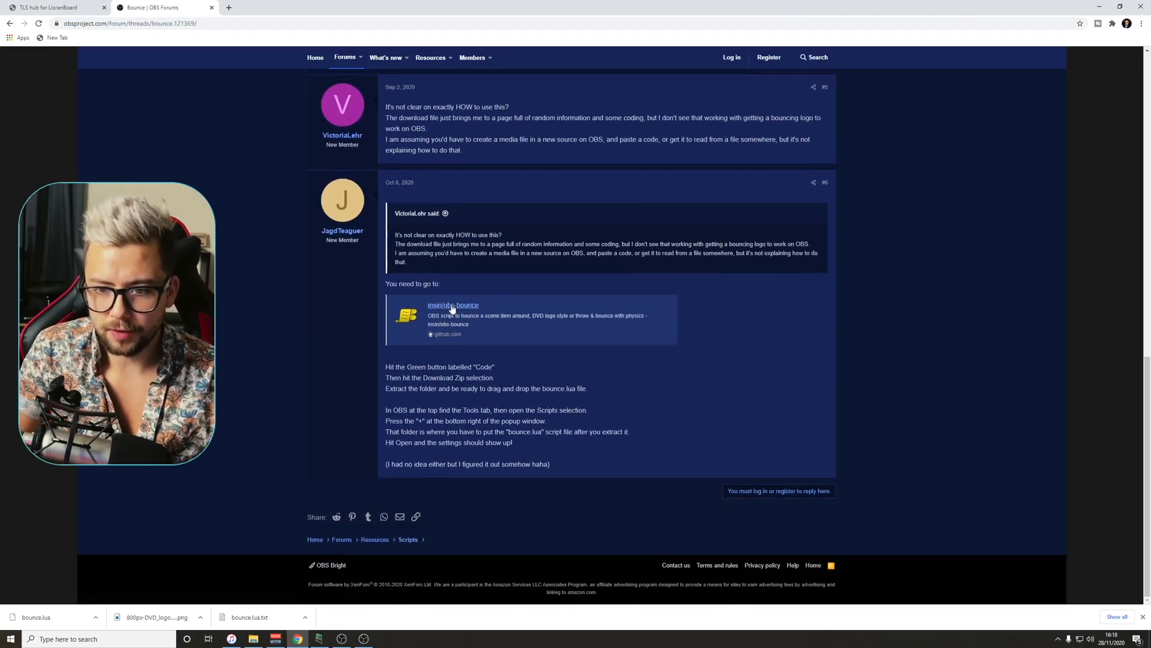
left_click(454, 307)
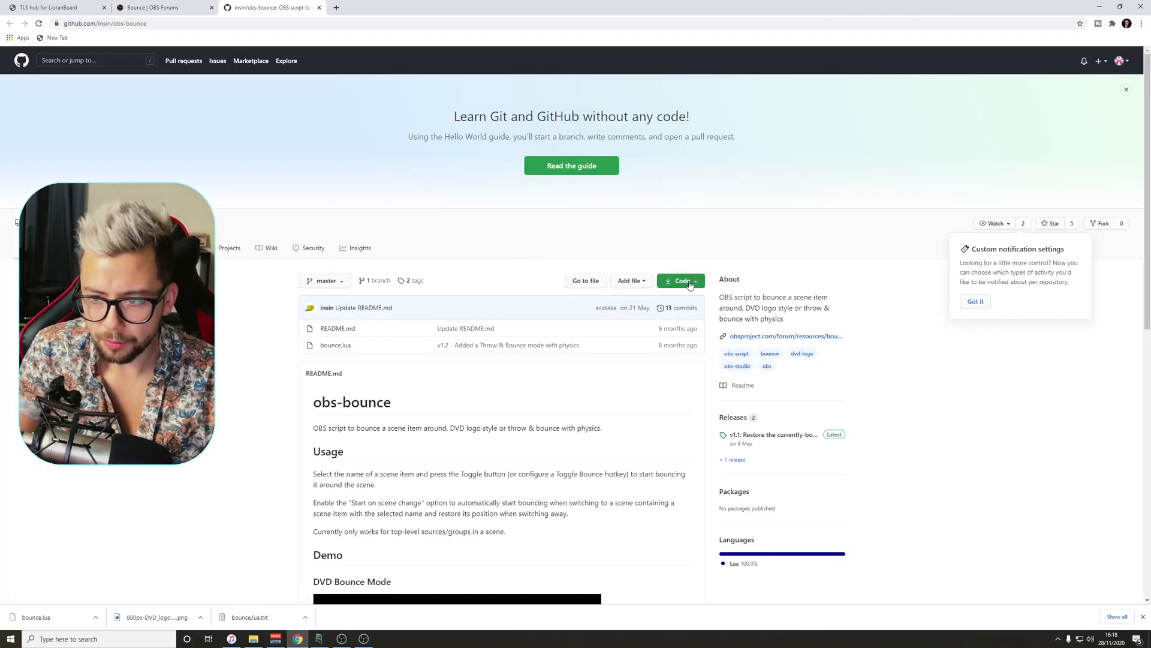
left_click(680, 280)
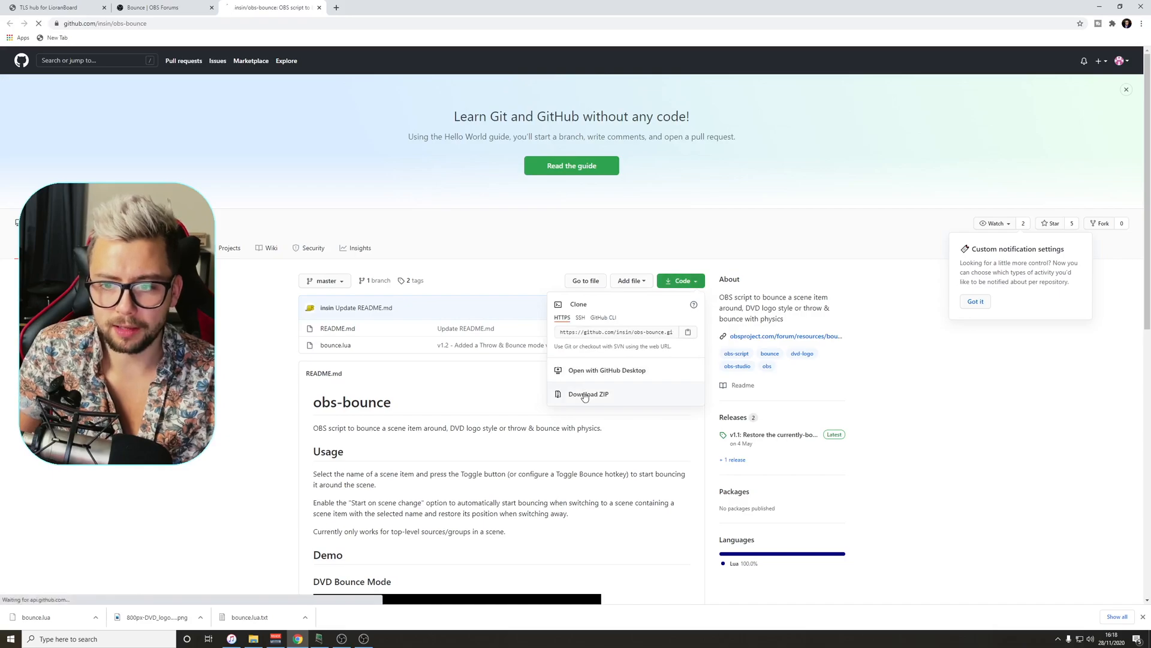
left_click(588, 394)
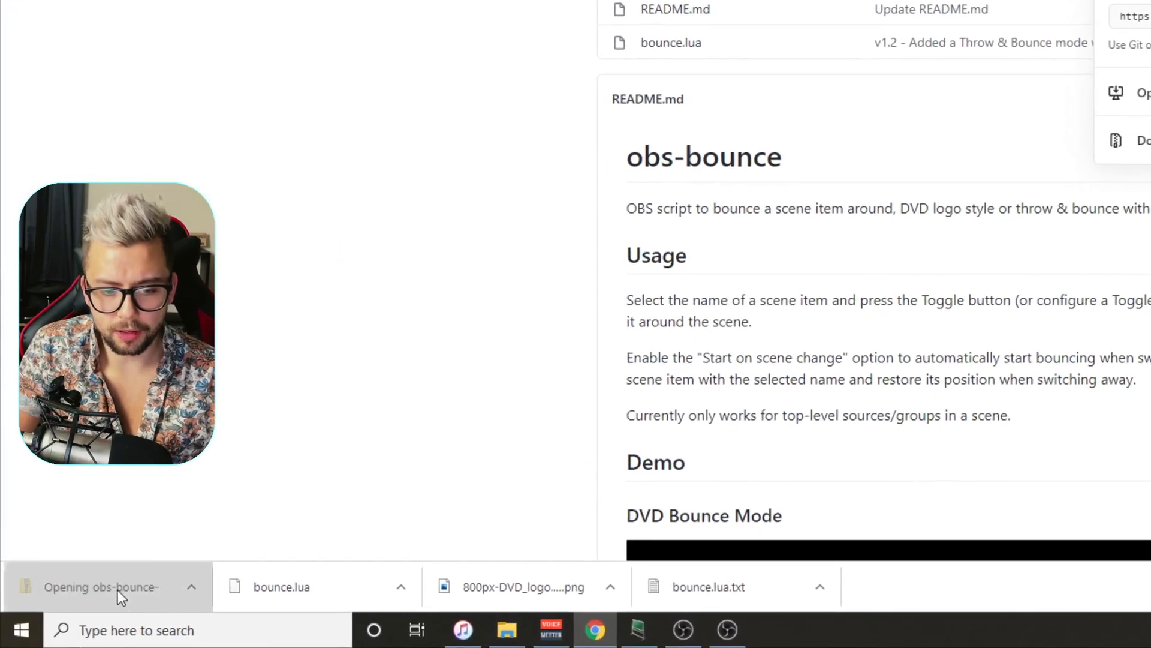
Copy bounce.lua from obs-bounce-master onto the Desktop, replacing the old copy, then switch to OBS.
left_click(101, 586)
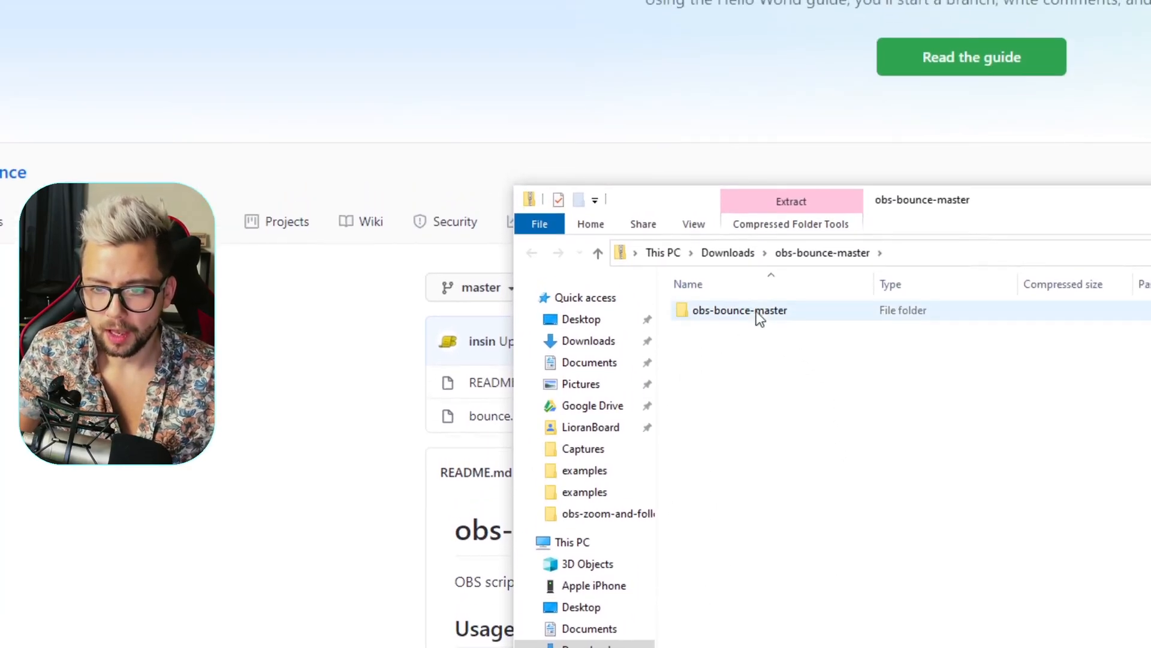
double_click(739, 310)
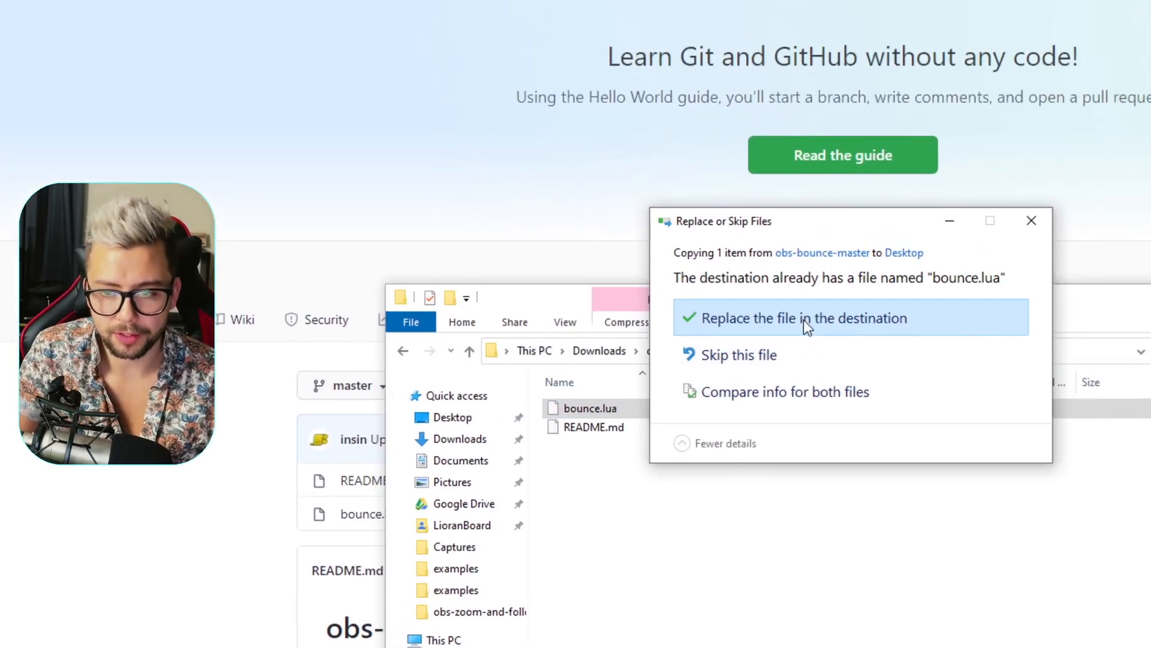
left_click(802, 318)
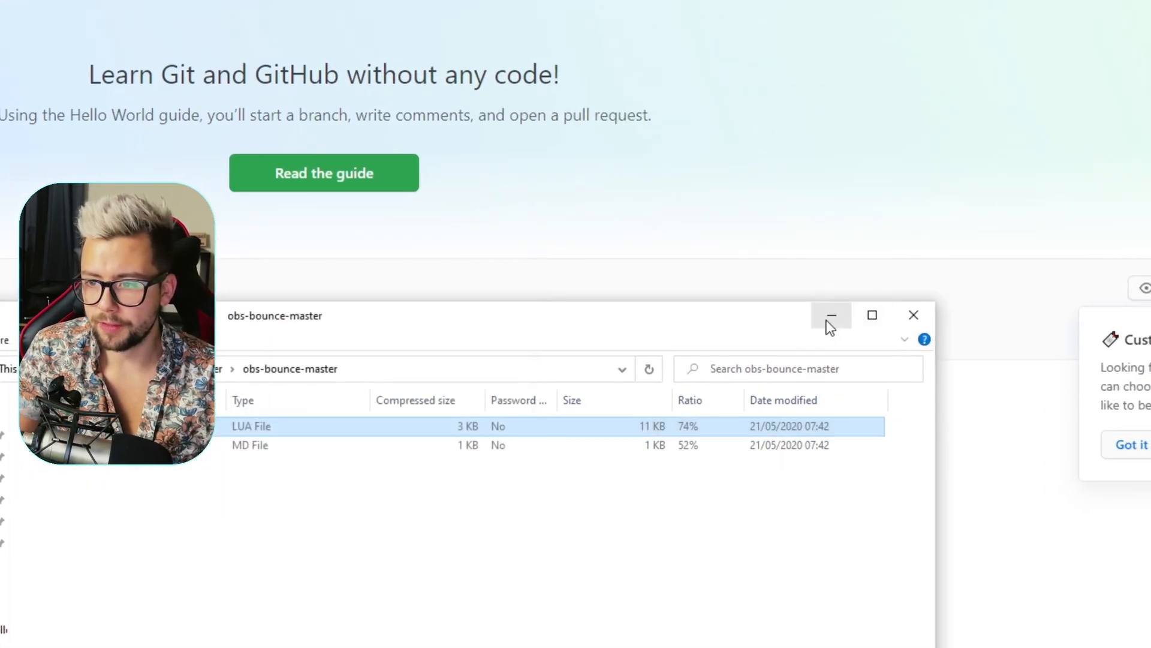
left_click(830, 315)
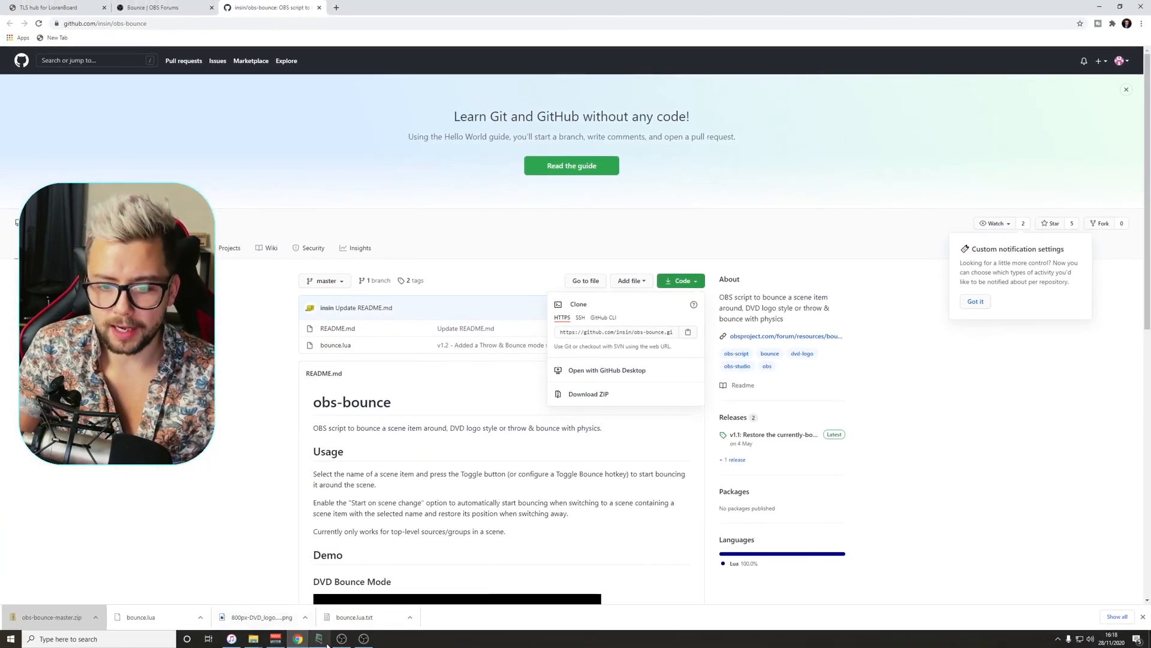
left_click(318, 638)
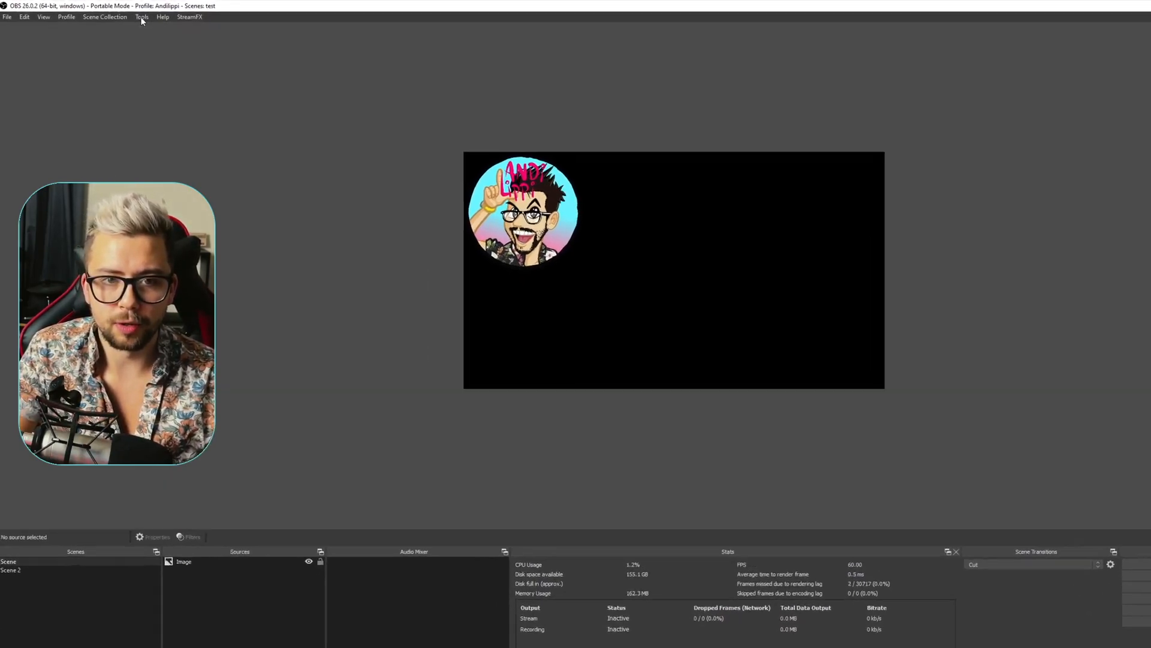
Add bounce.lua from the Desktop in the Tools > Scripts window.
left_click(141, 17)
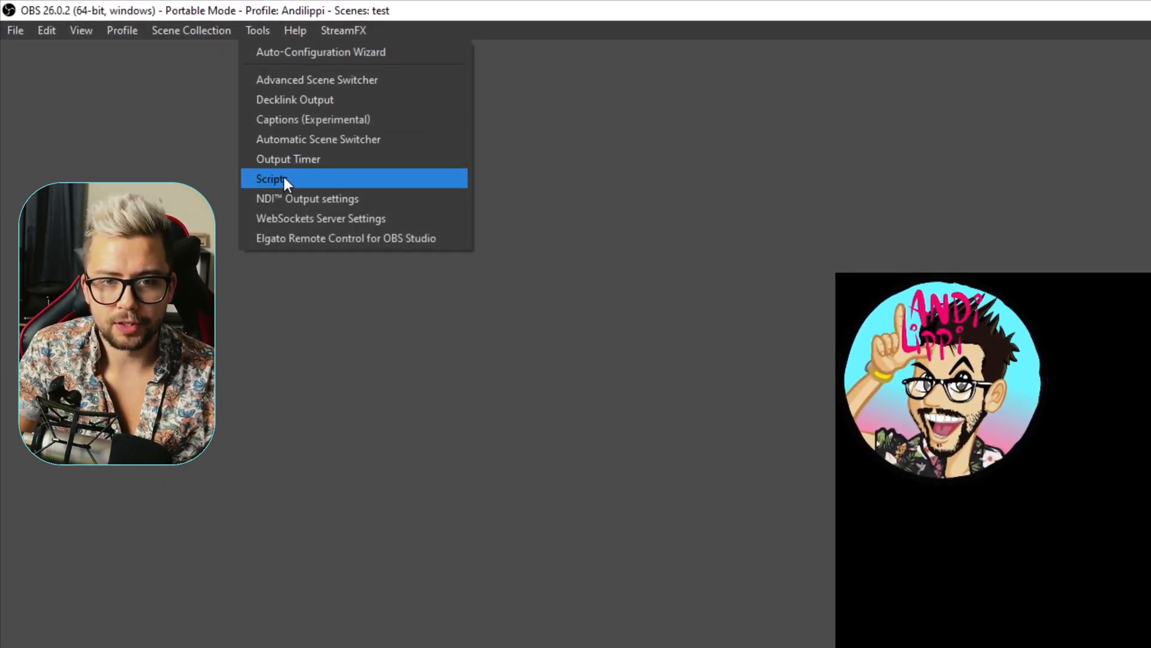
left_click(272, 179)
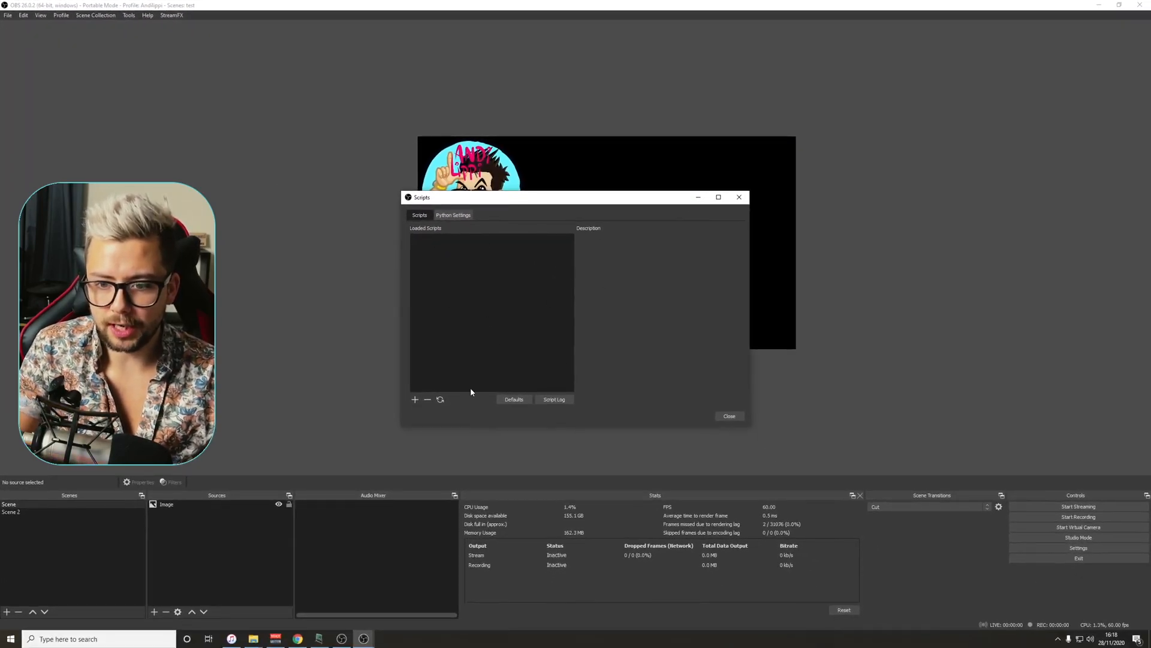
left_click(415, 399)
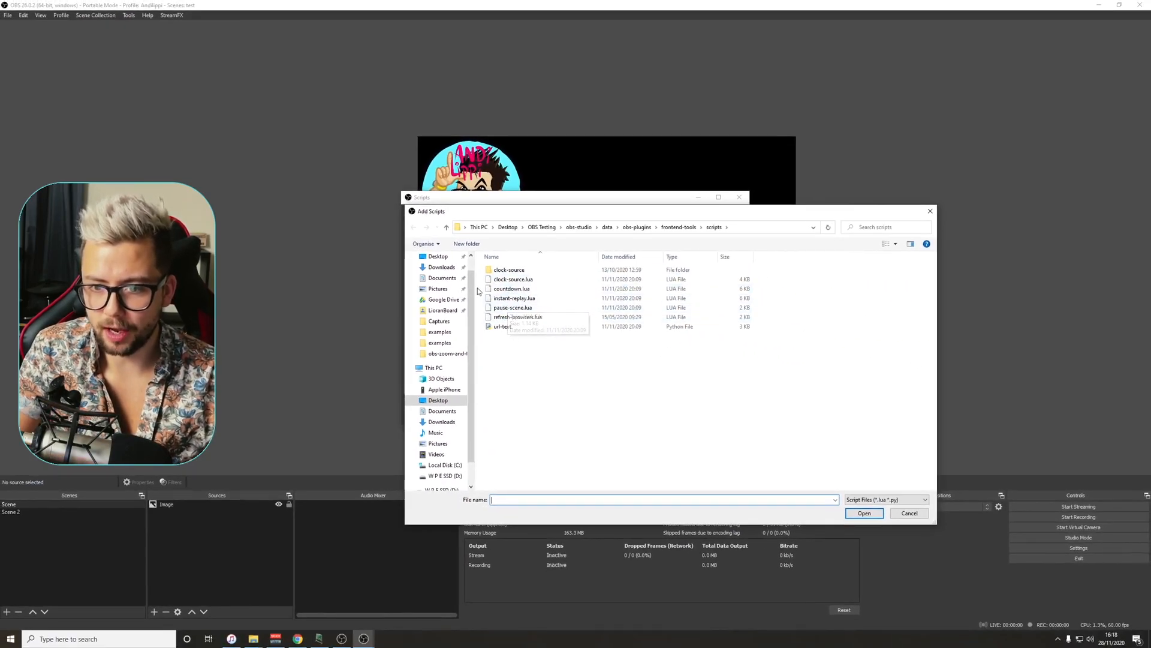
left_click(437, 256)
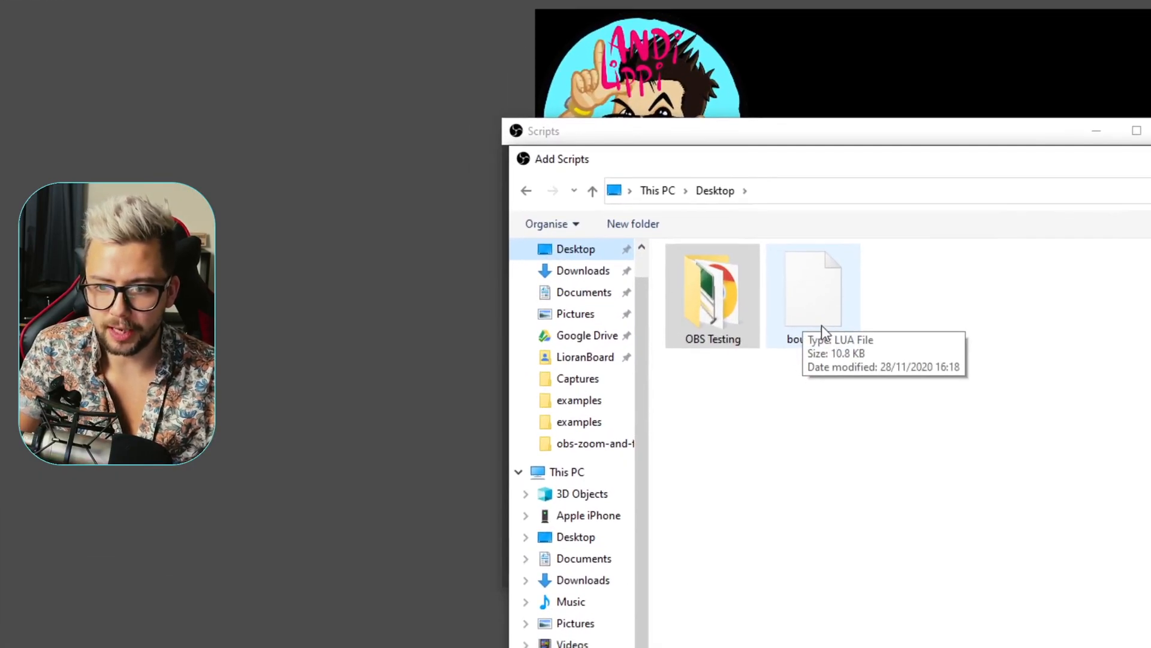
double_click(814, 294)
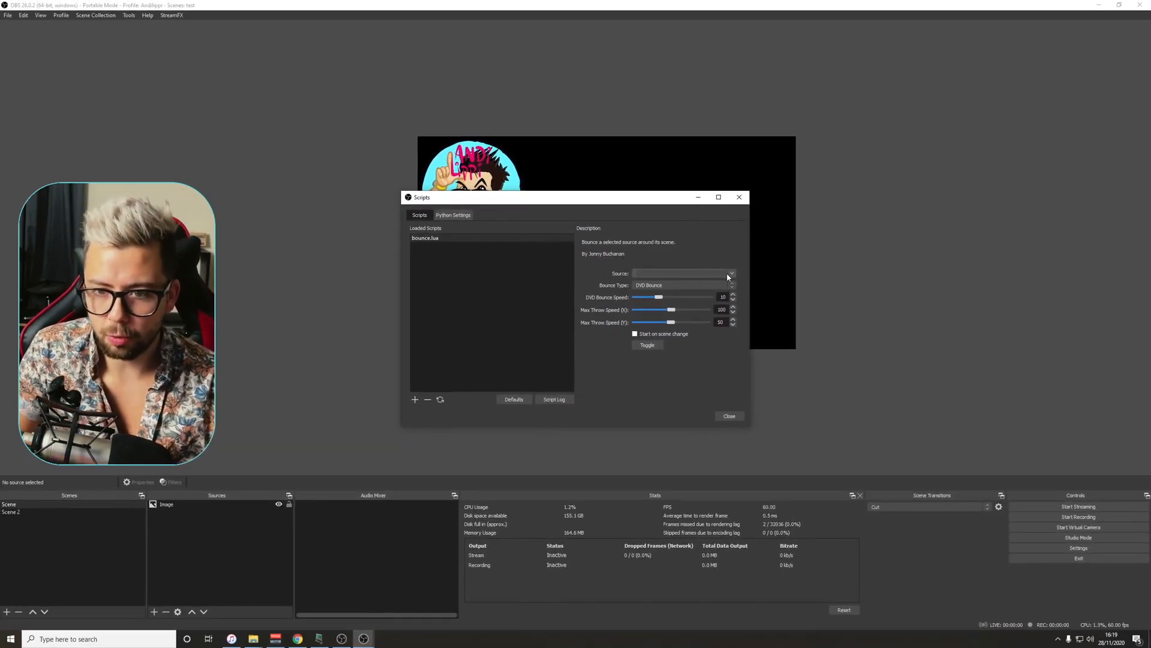
Set the script's Source to Image with DVD Bounce and toggle bouncing on.
left_click(730, 274)
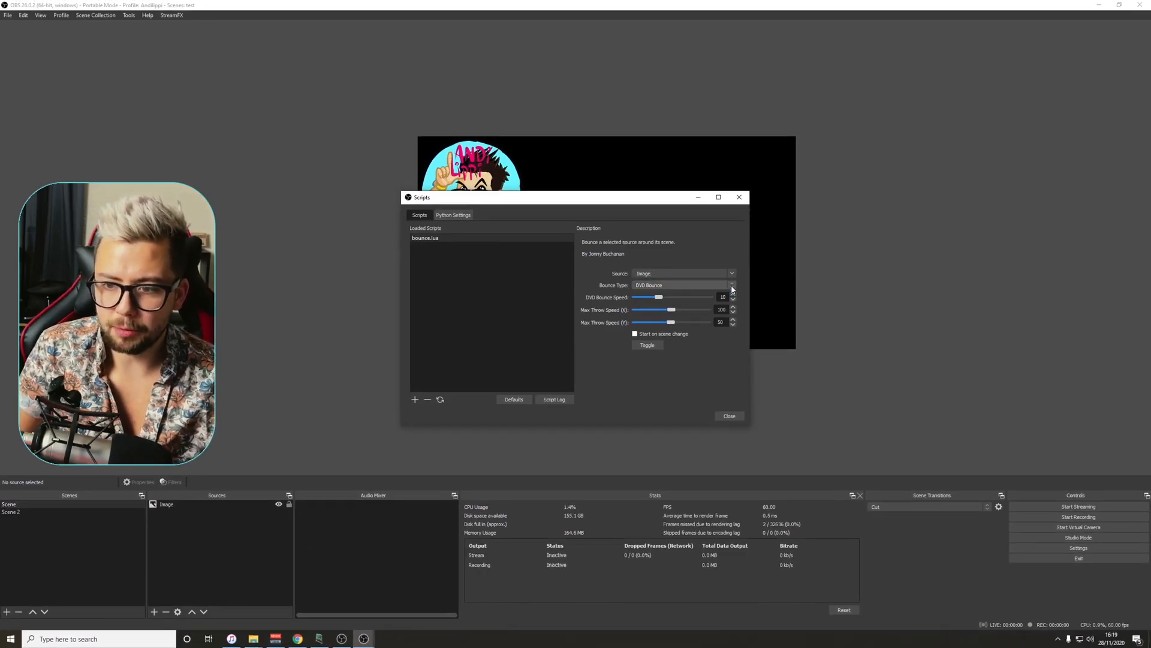
mouse_move(657, 340)
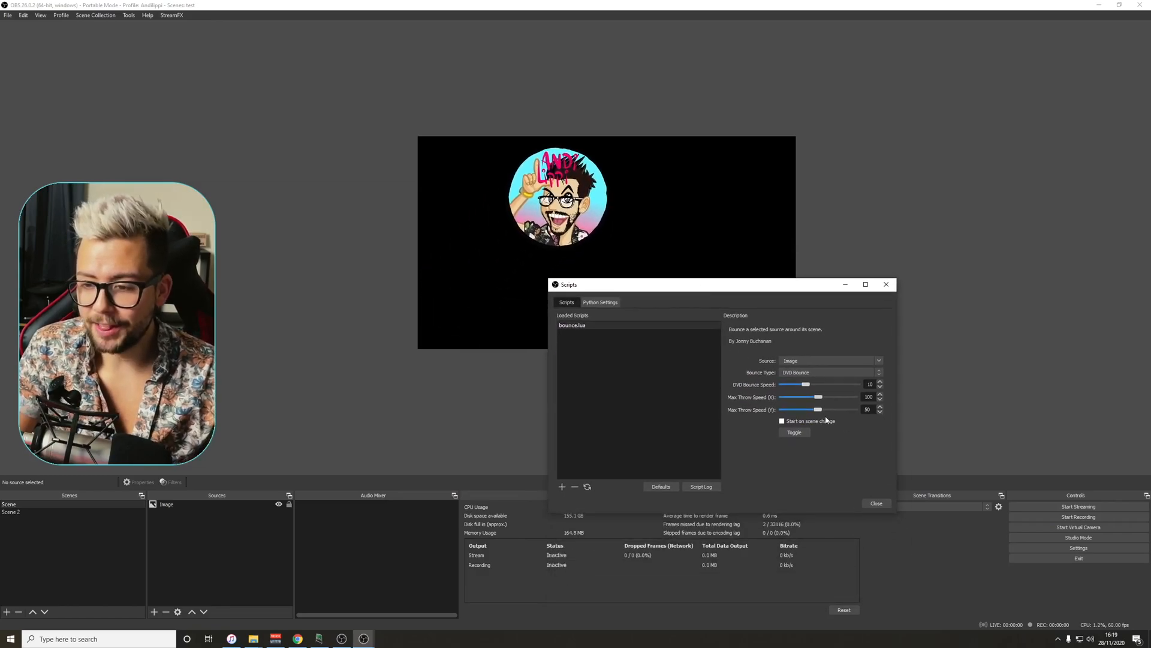
left_click(794, 432)
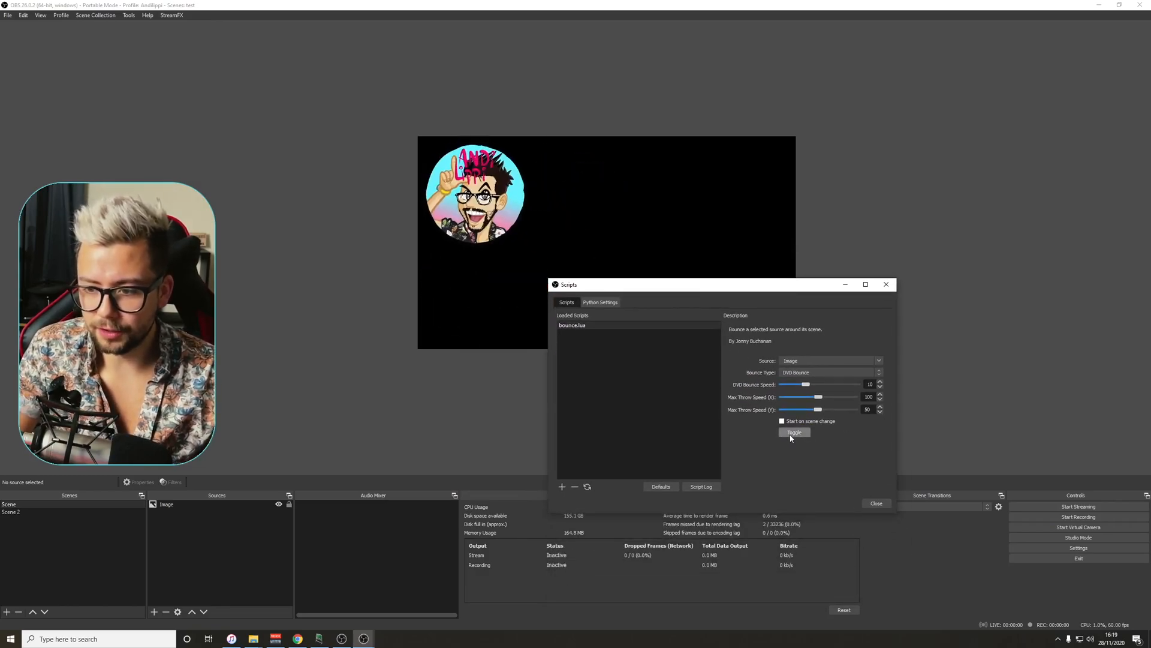
left_click(794, 432)
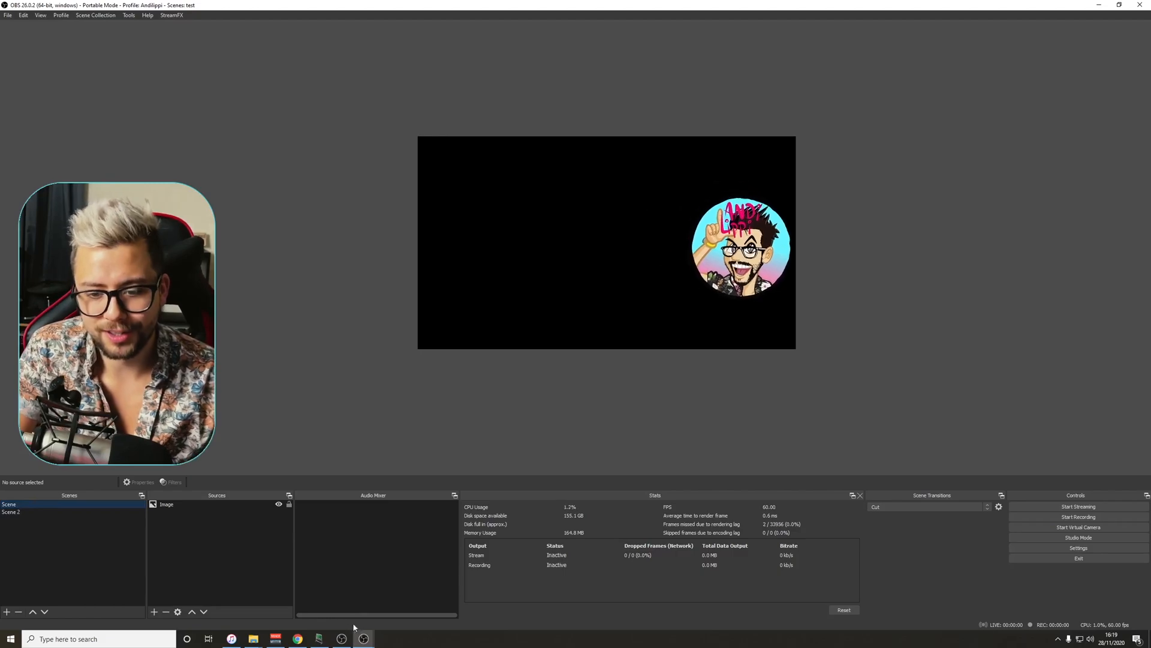
left_click(128, 15)
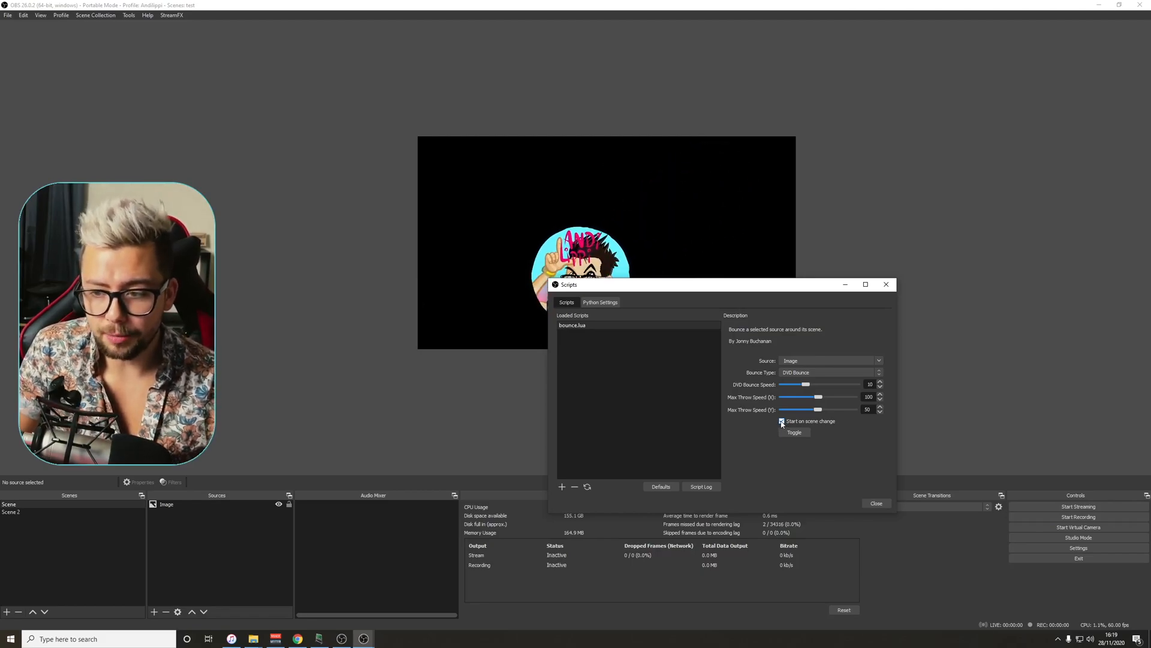
Enable Start on scene change and assign key 2 to Toggle Bounce in Hotkeys.
left_click(781, 421)
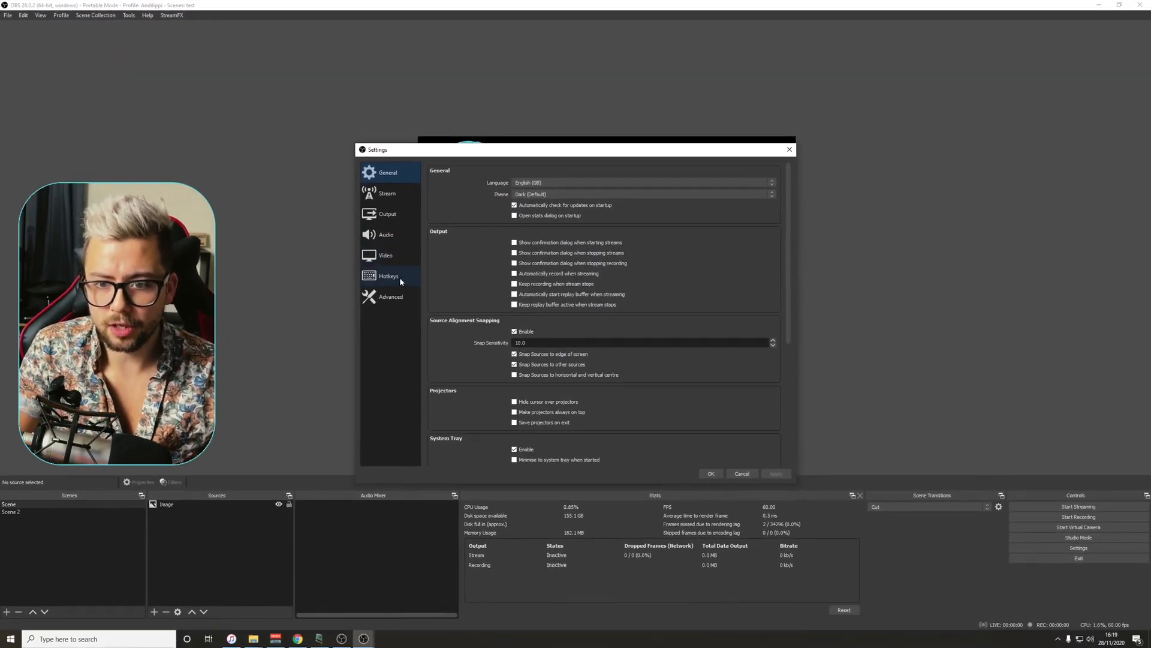
left_click(389, 276)
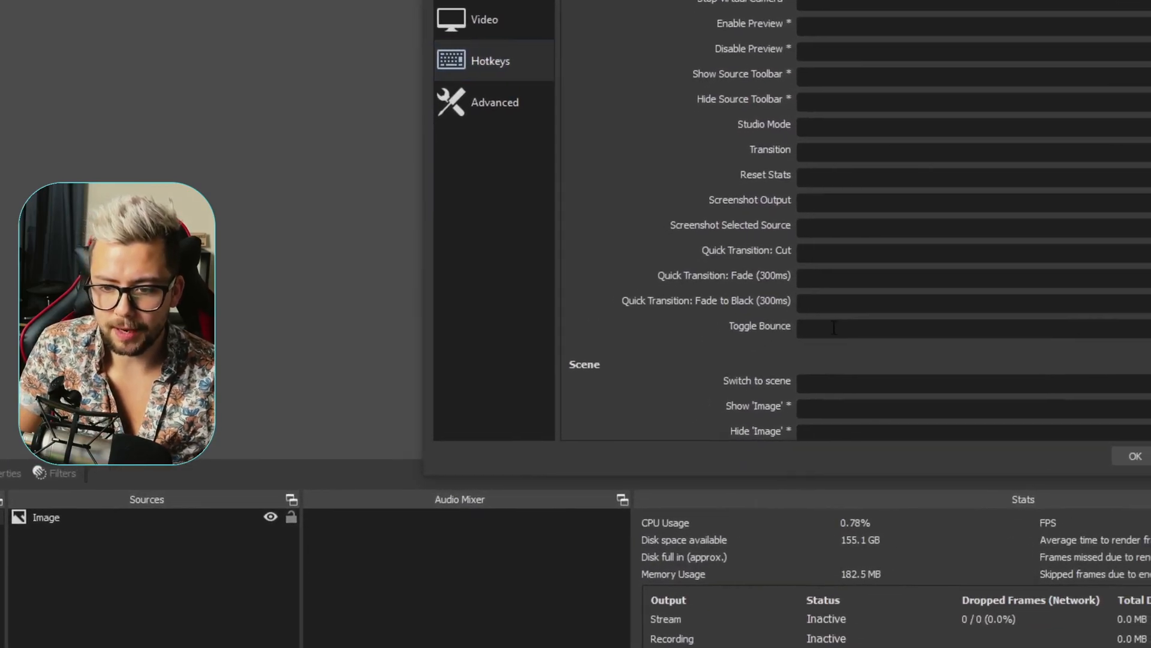
type("2")
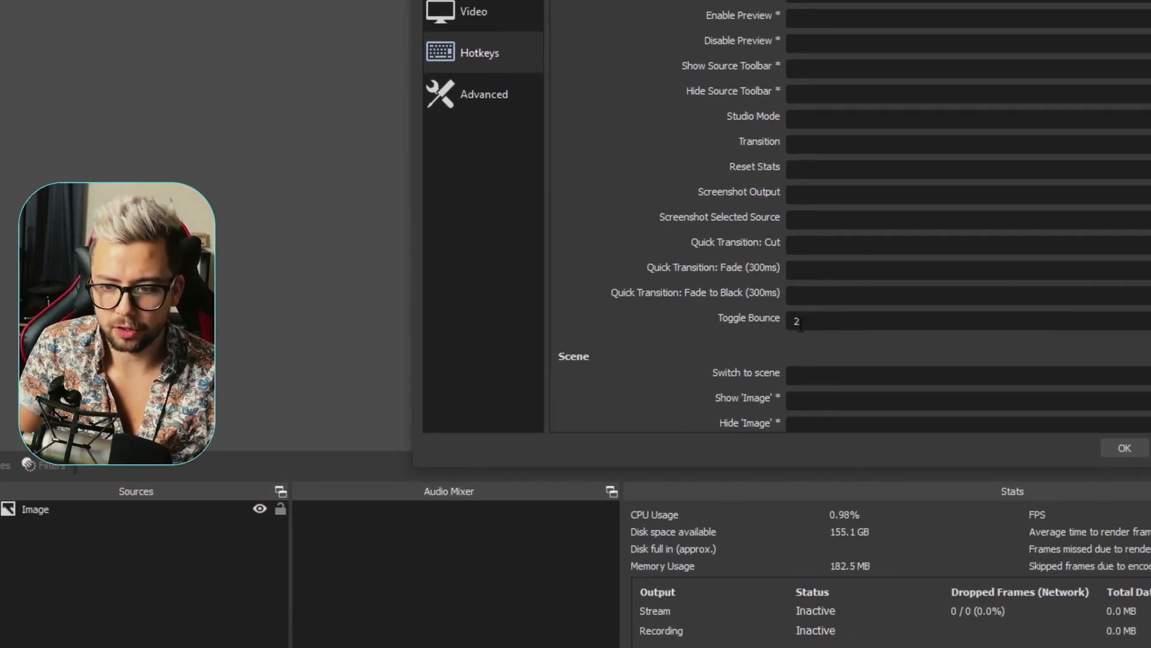
left_click(845, 321)
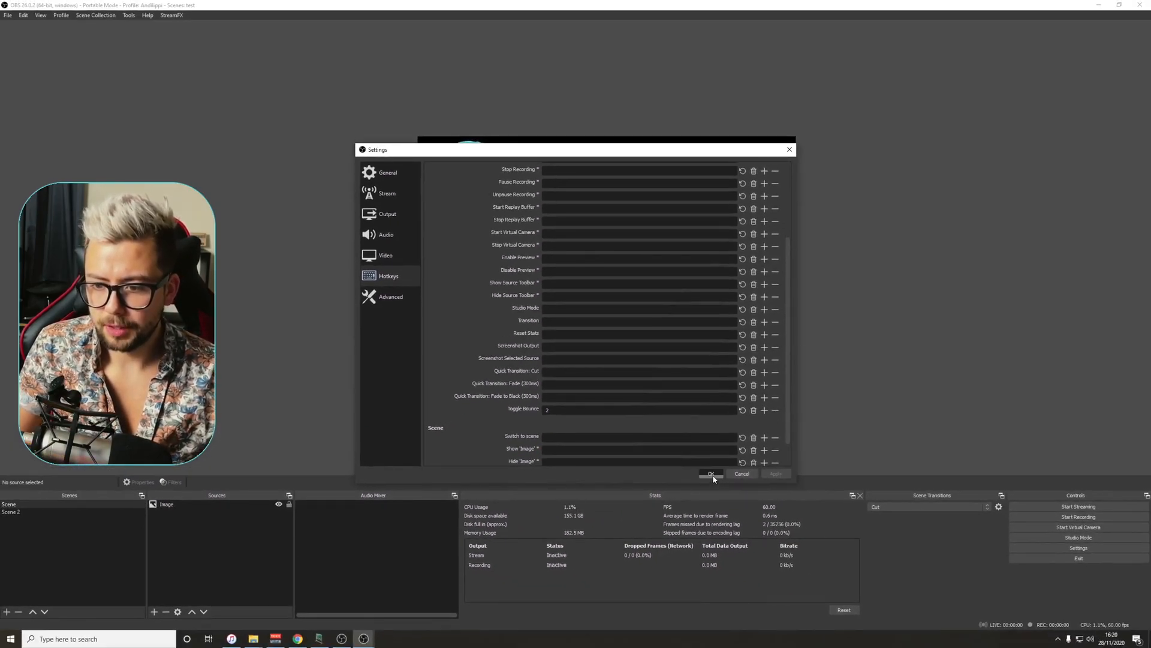
left_click(709, 474)
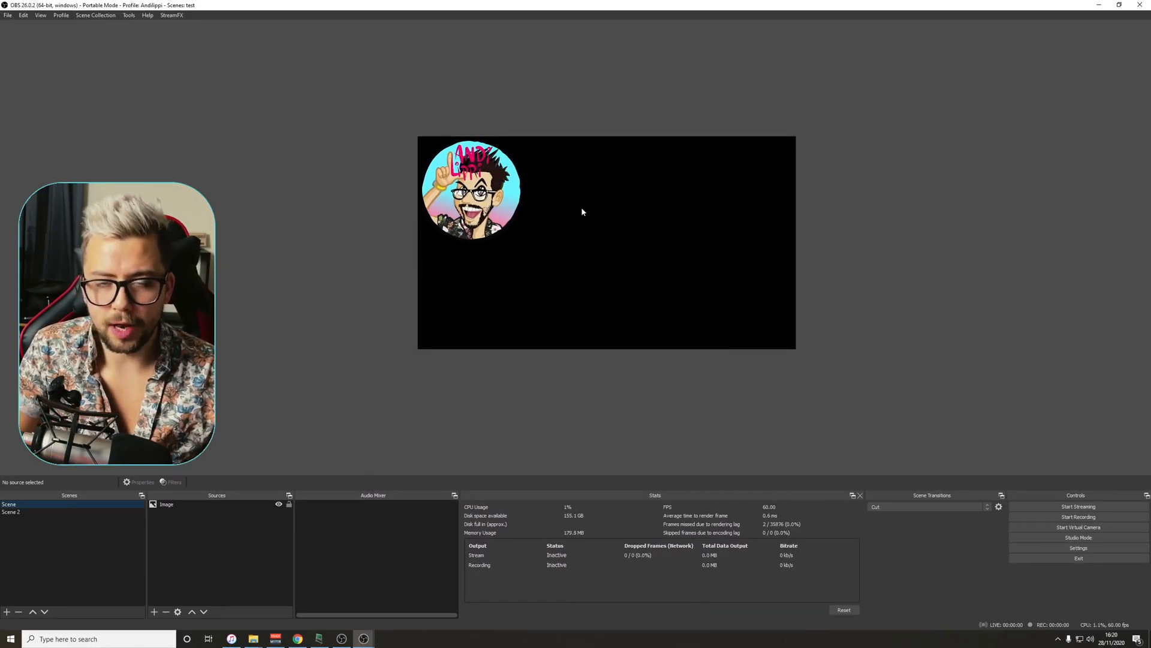